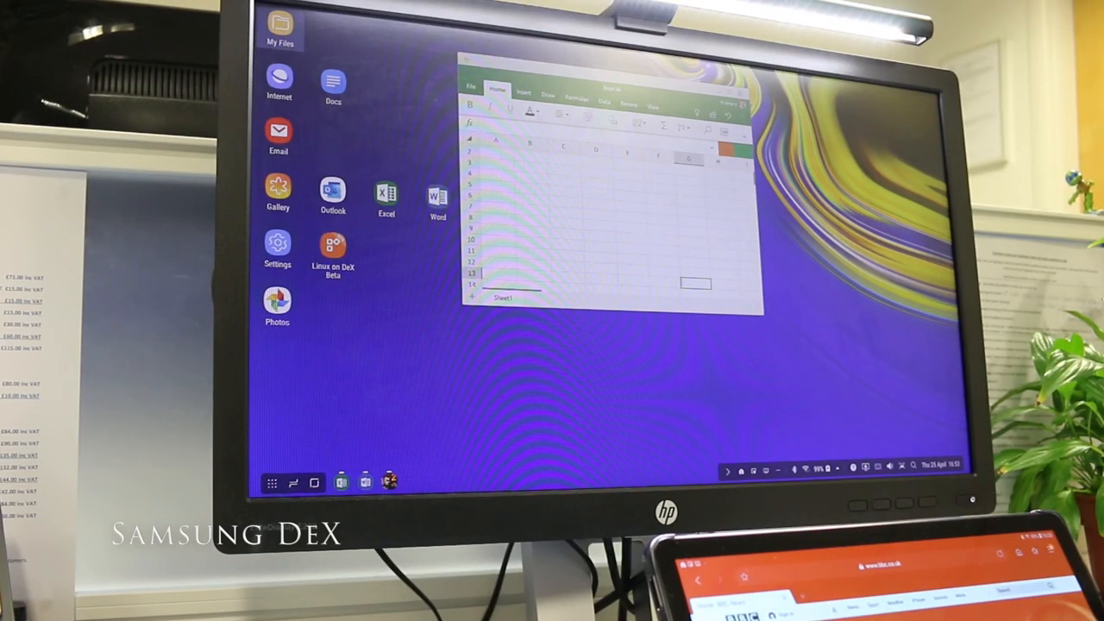
Launch Microsoft Word from its DeX desktop icon while the blank Excel workbook stays open
left_click(437, 199)
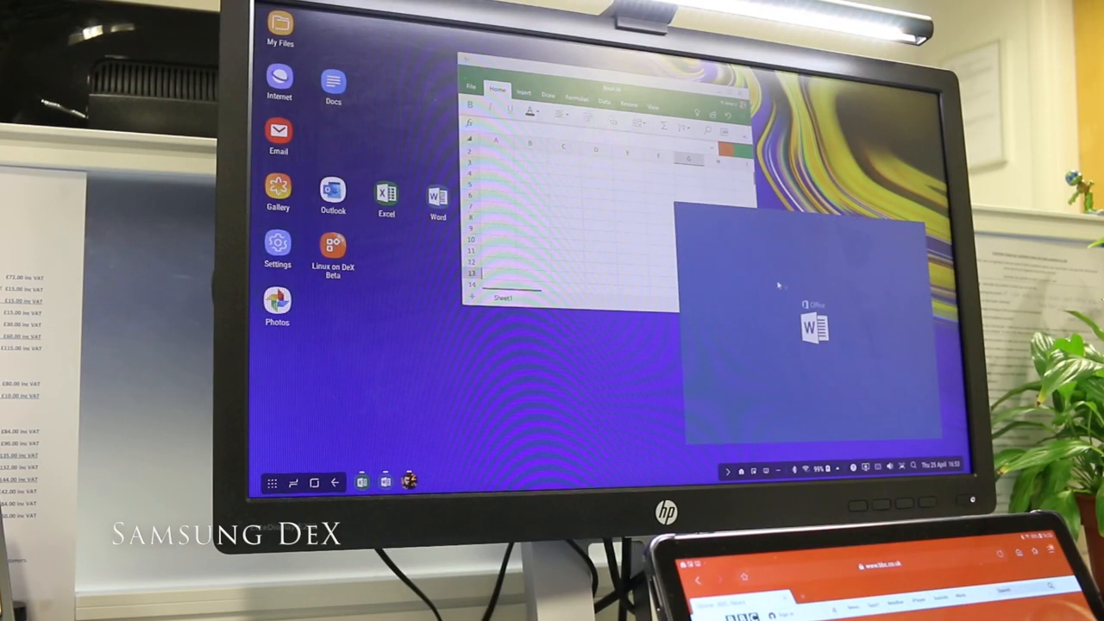